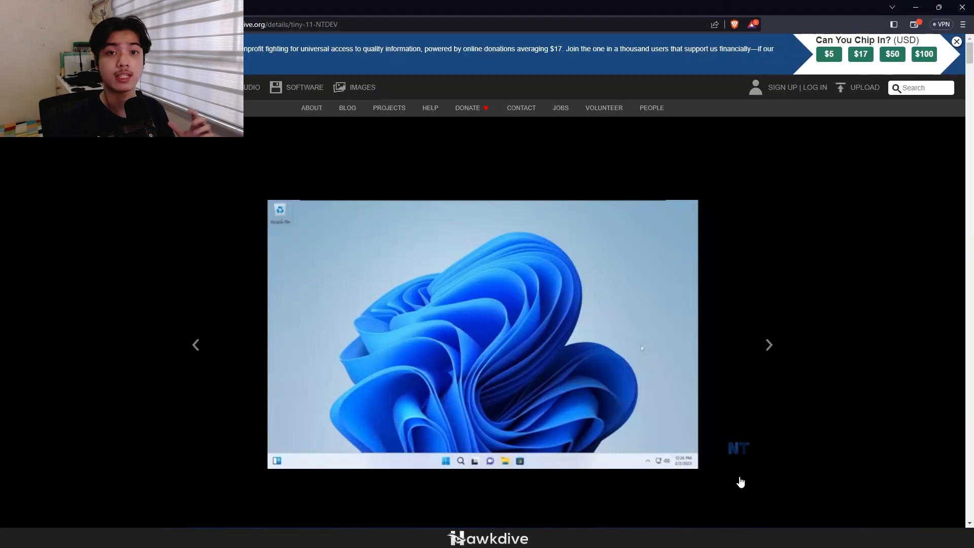
mouse_move(741, 465)
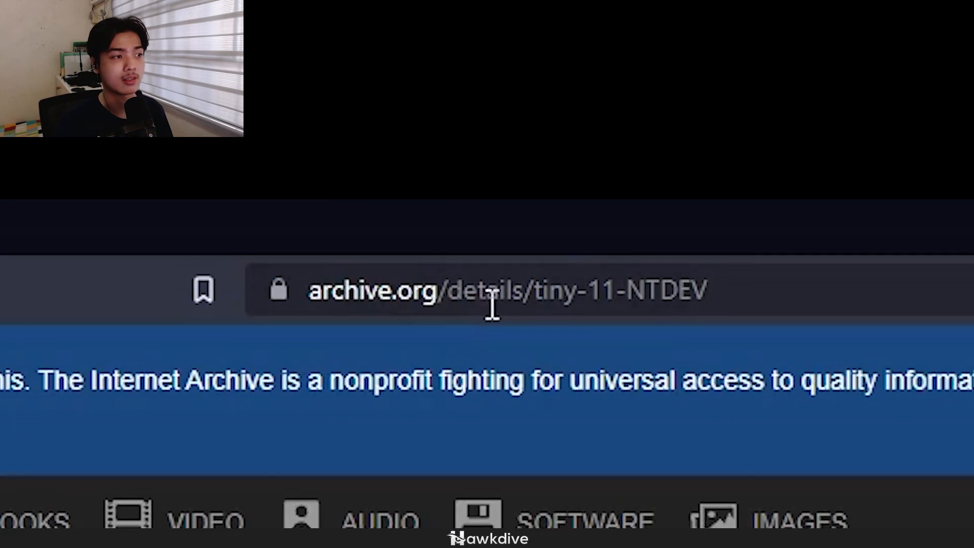
mouse_move(757, 291)
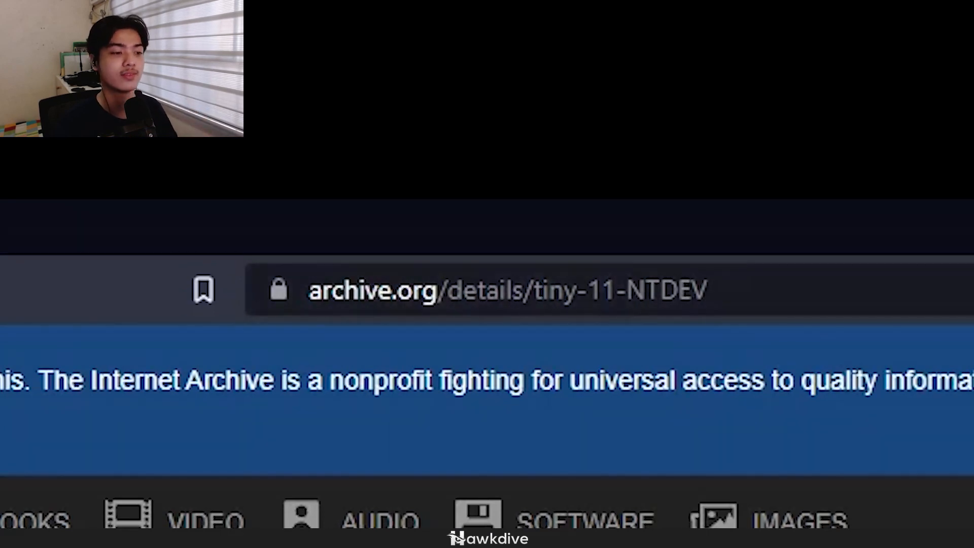
Step: Show the Internet Archive item's ISO IMAGE downloads listing the four Tiny11 22H2 builds with sizes
click(497, 289)
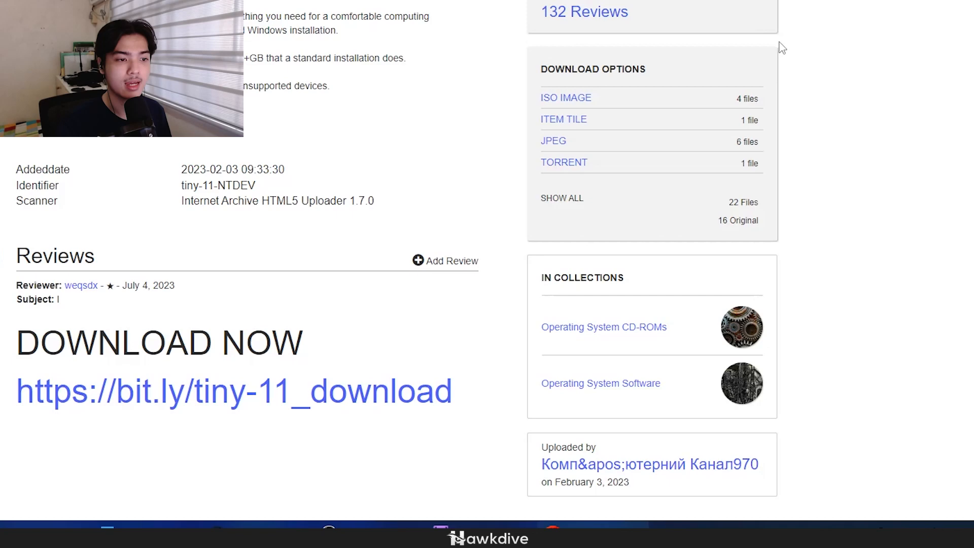
mouse_move(634, 71)
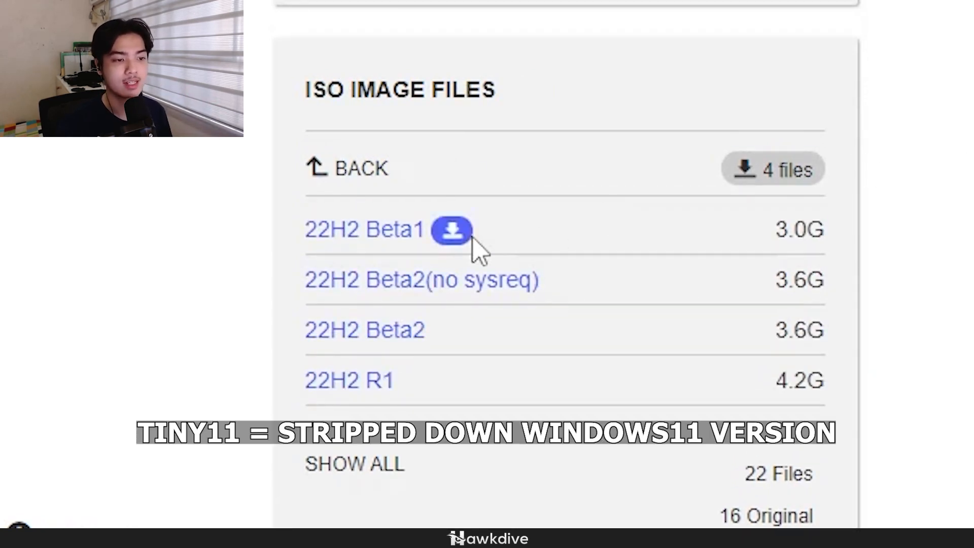
mouse_move(566, 251)
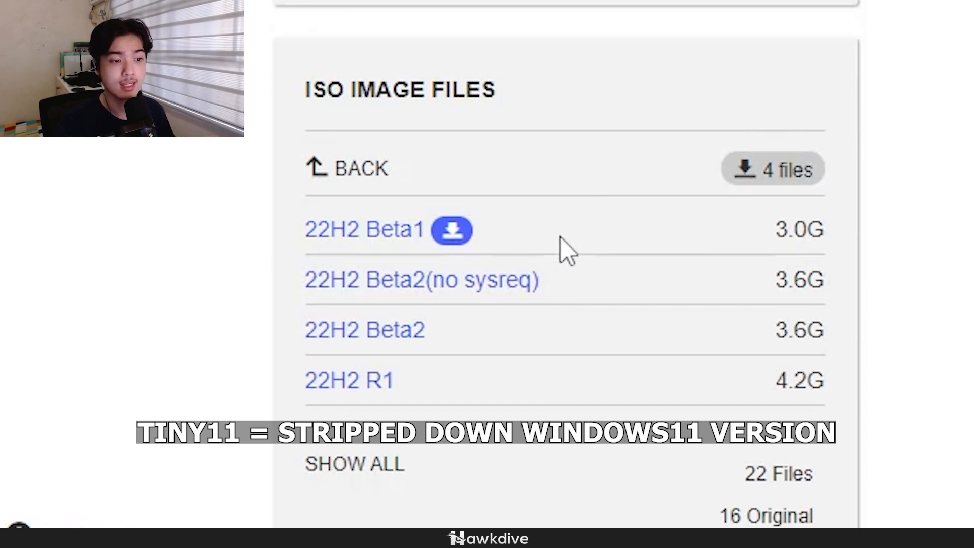
mouse_move(509, 319)
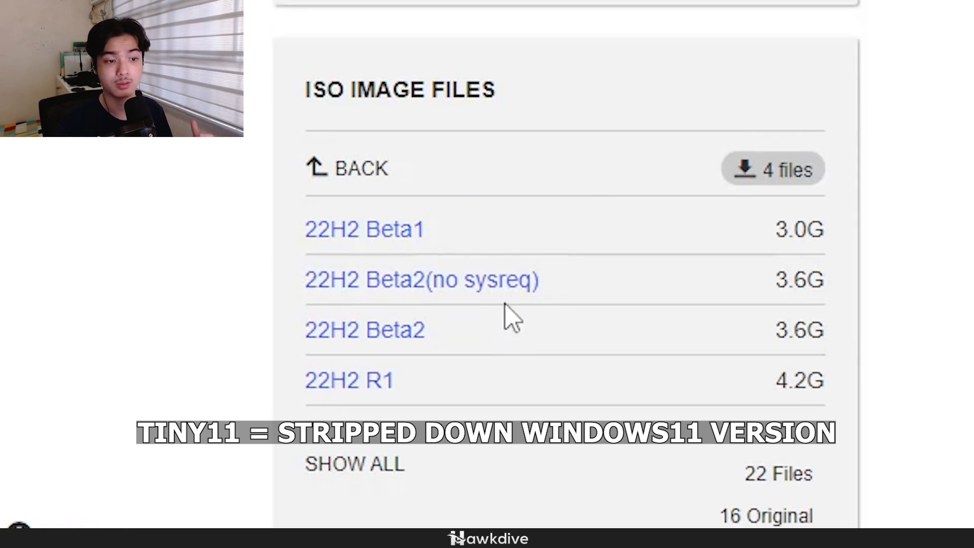
mouse_move(547, 310)
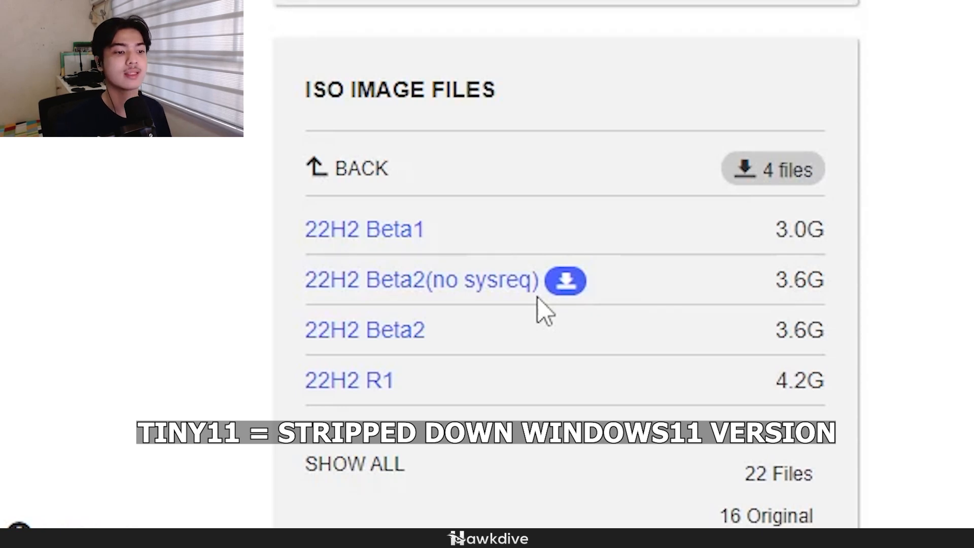
mouse_move(413, 370)
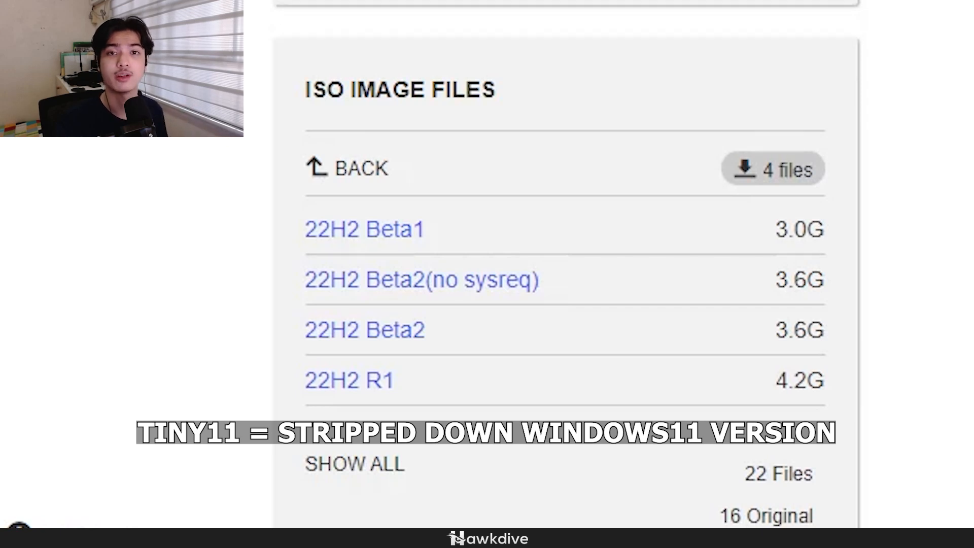
scroll(down, 3)
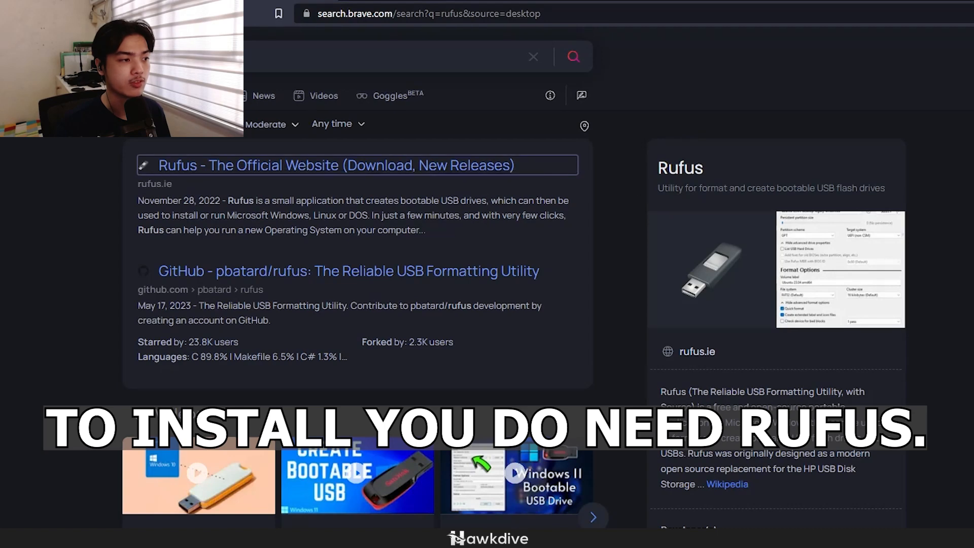
Step: From rufus.ie, download the portable rufus-4.1p.exe build
click(336, 165)
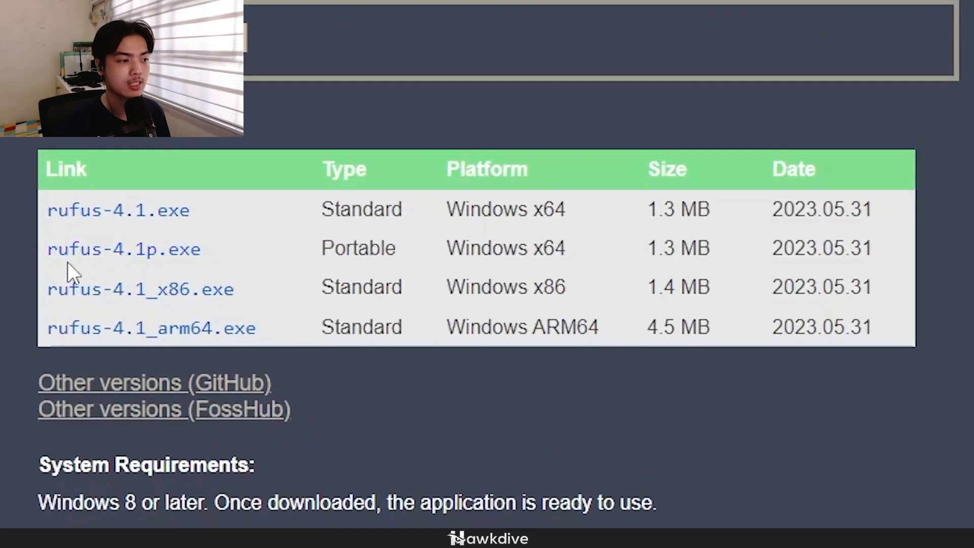
mouse_move(124, 249)
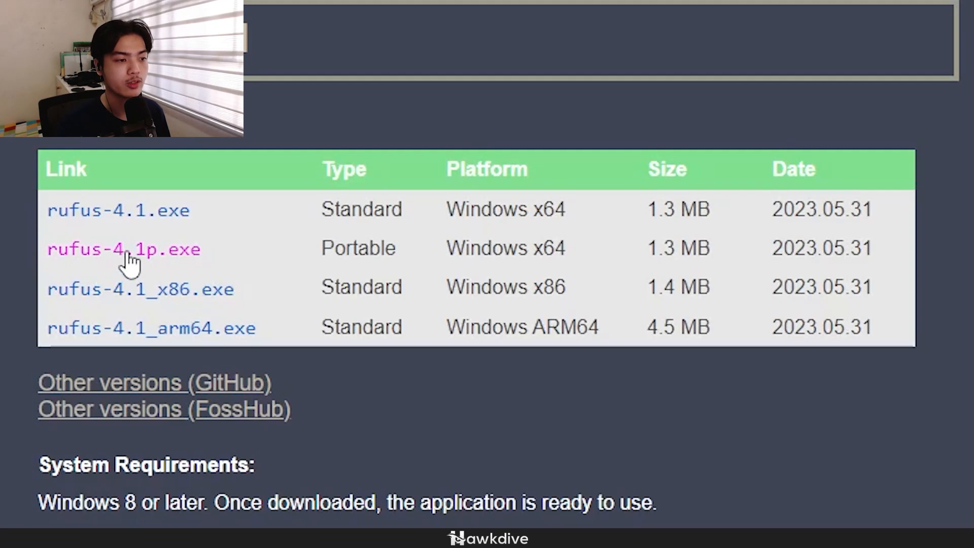
mouse_move(165, 275)
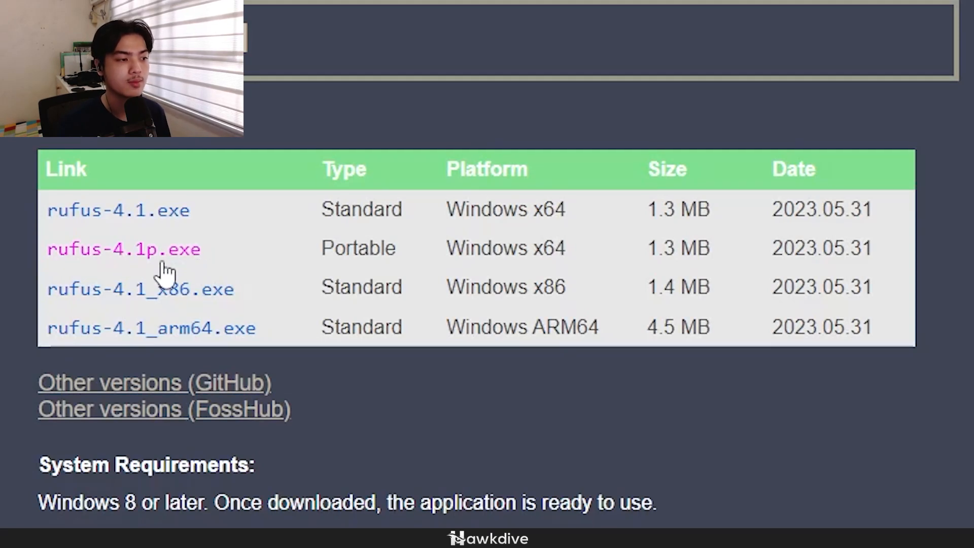
click(123, 248)
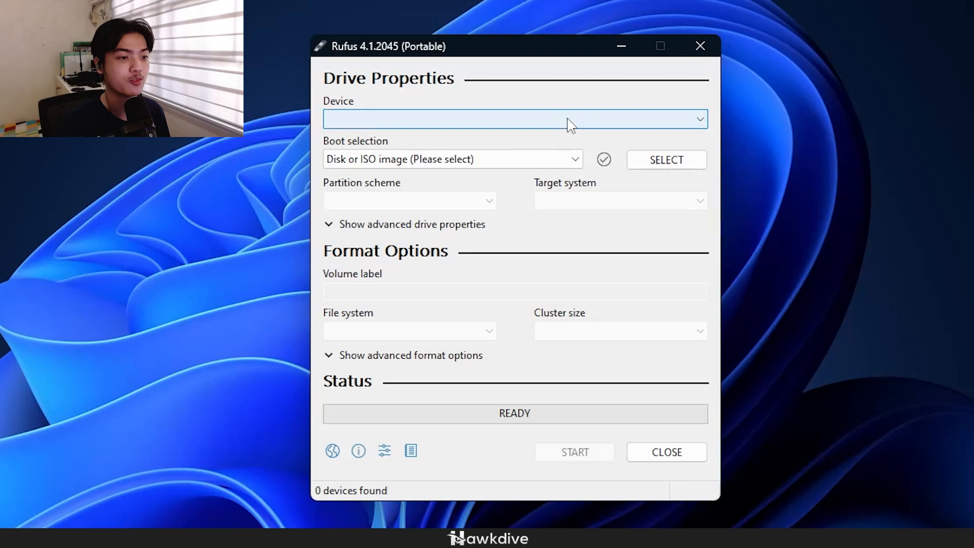
mouse_move(561, 129)
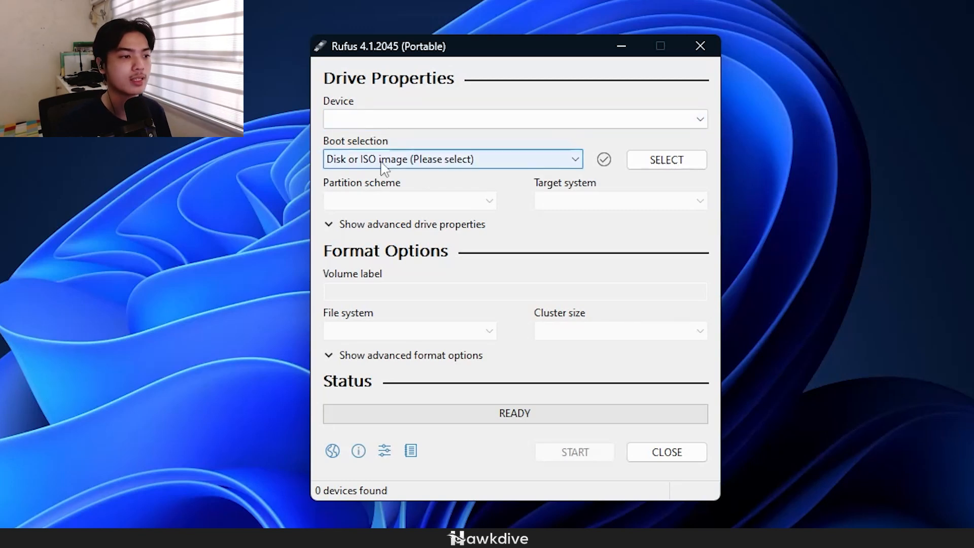
Step: Load tiny11 b2(no sysreq).iso as the boot image for the 16 GB USB drive
click(665, 160)
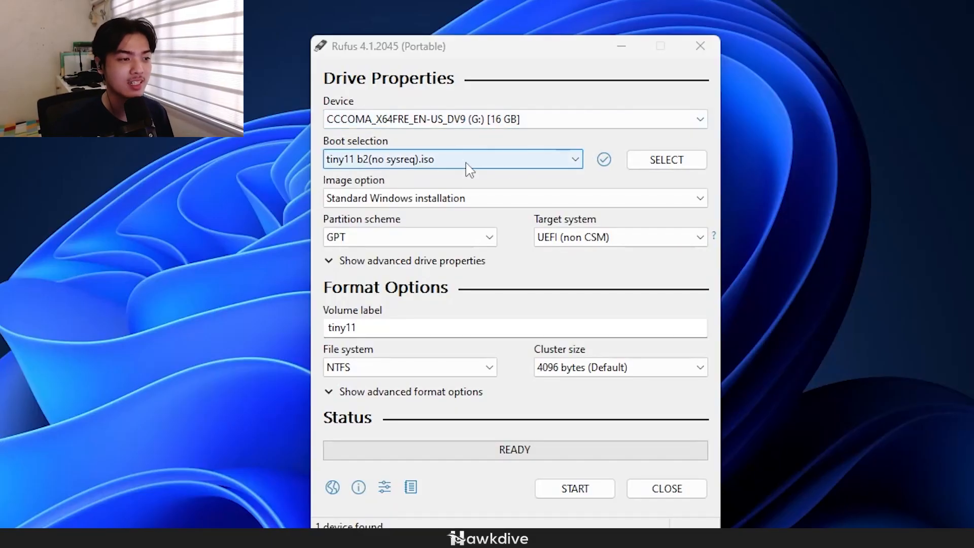
click(666, 160)
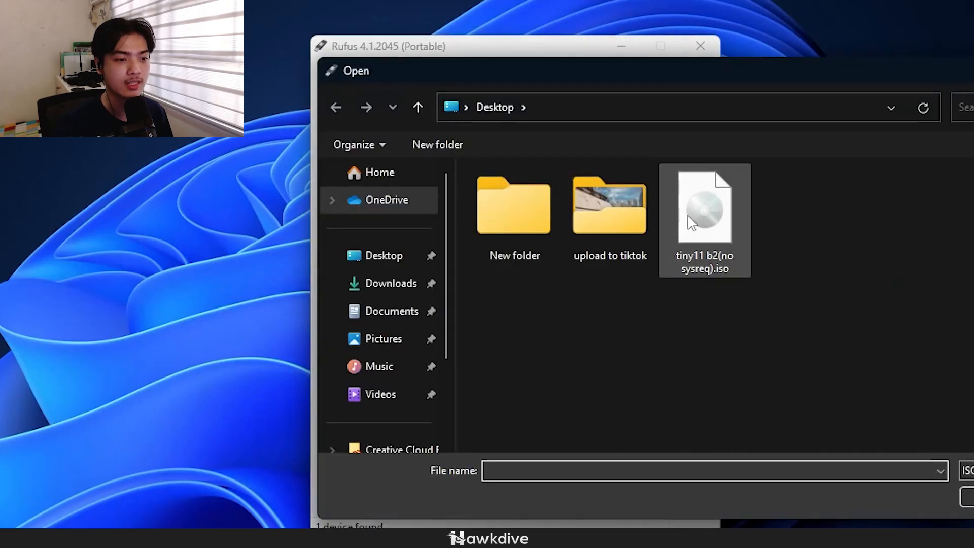
double_click(704, 205)
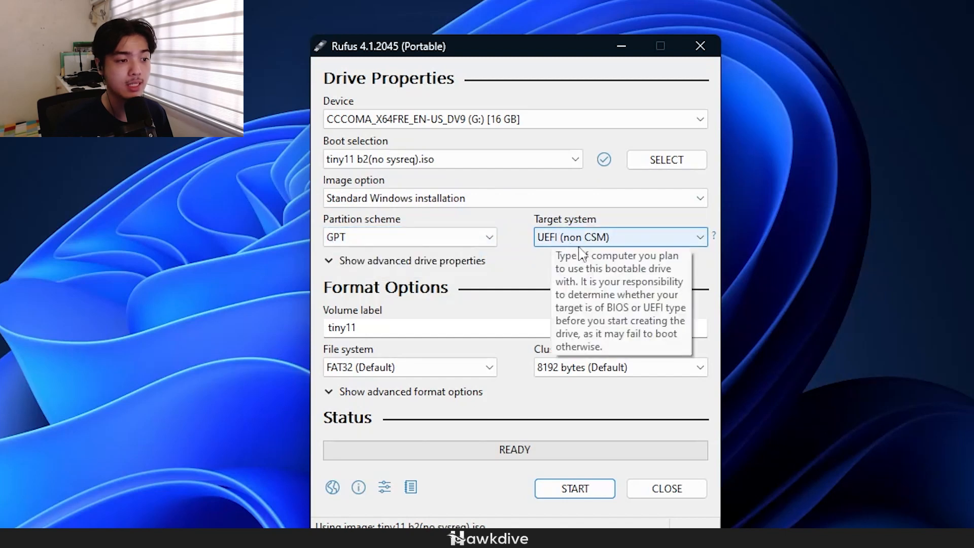
mouse_move(500, 418)
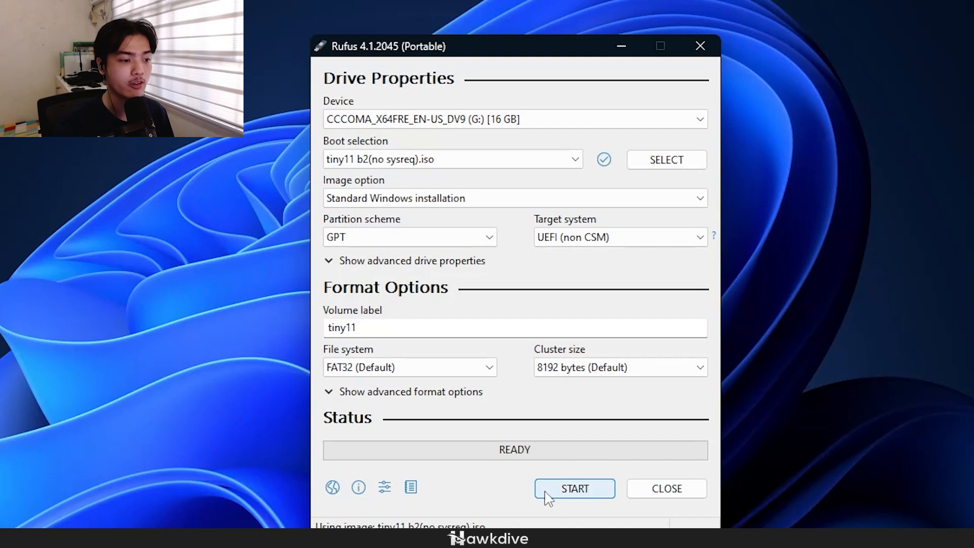
Step: Start the write and enable local account, regional matching, and skipped data collection tweaks
click(573, 488)
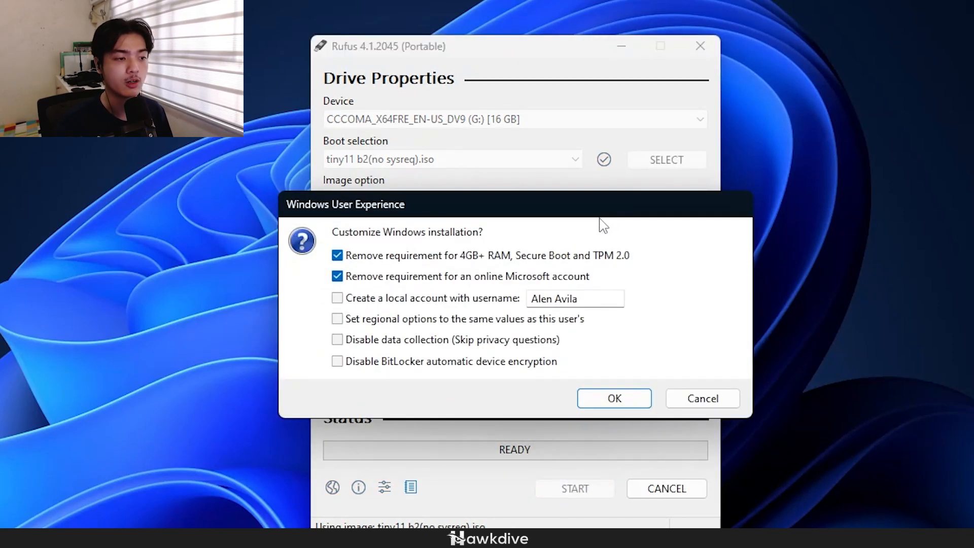
mouse_move(596, 276)
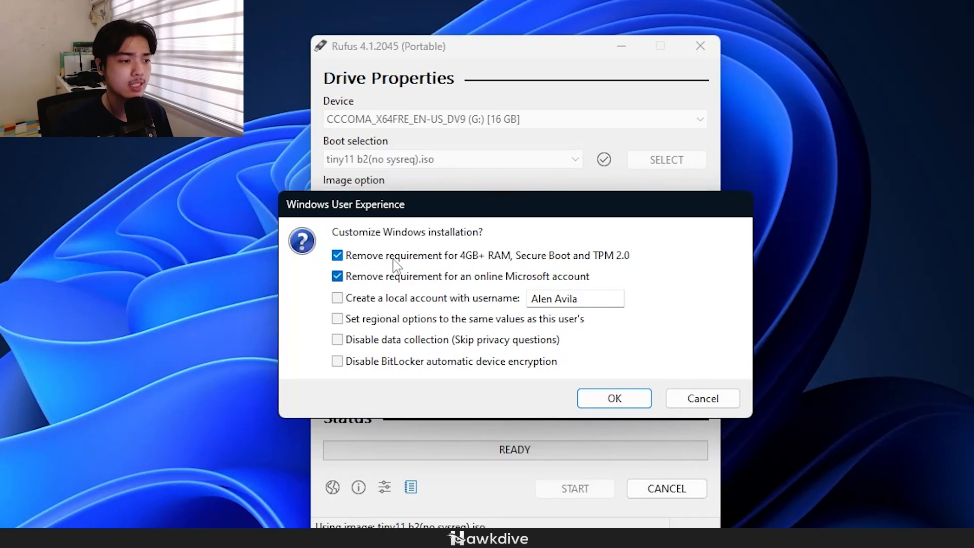
mouse_move(409, 267)
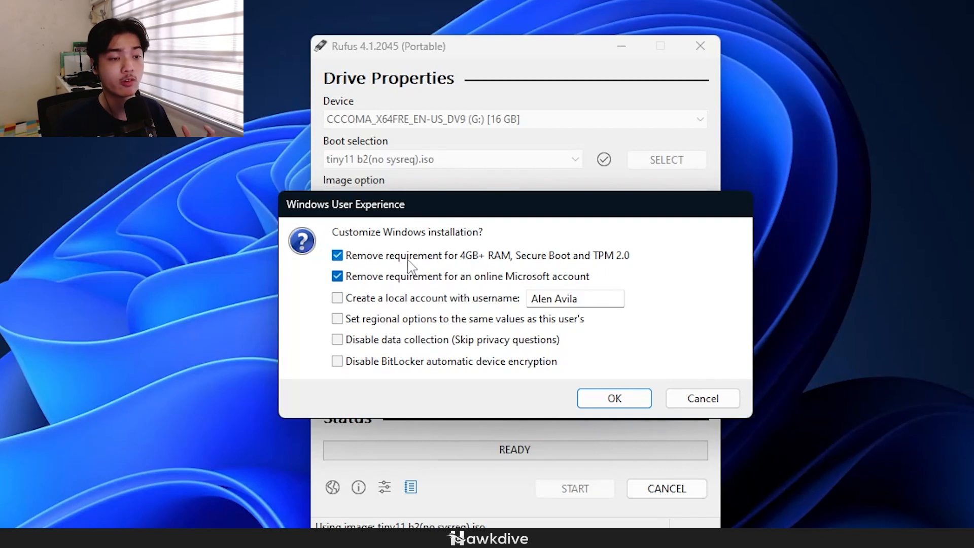
mouse_move(571, 272)
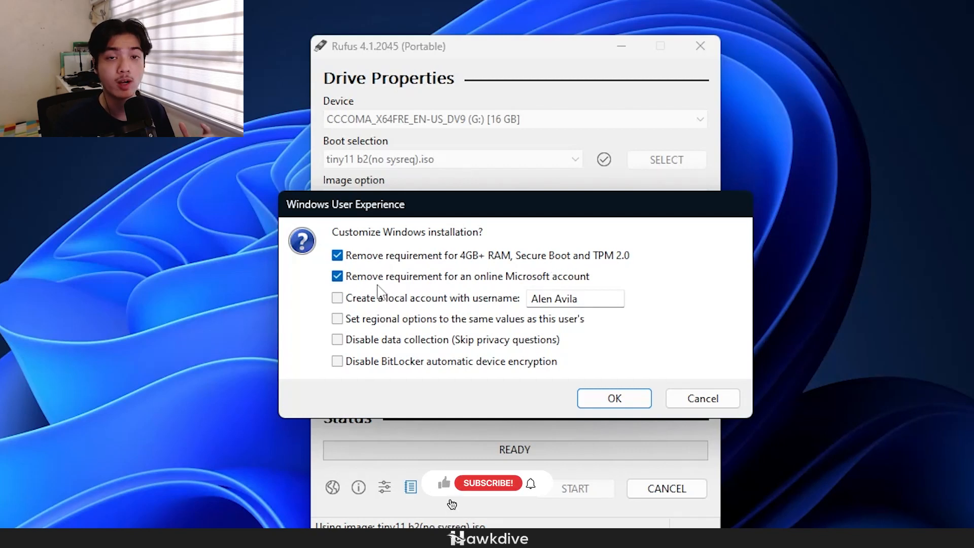
mouse_move(450, 497)
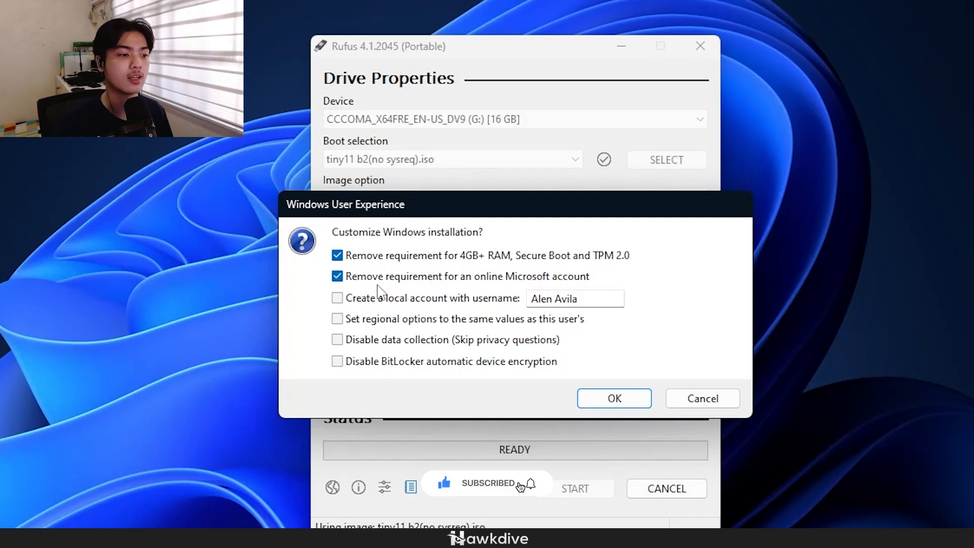
click(337, 297)
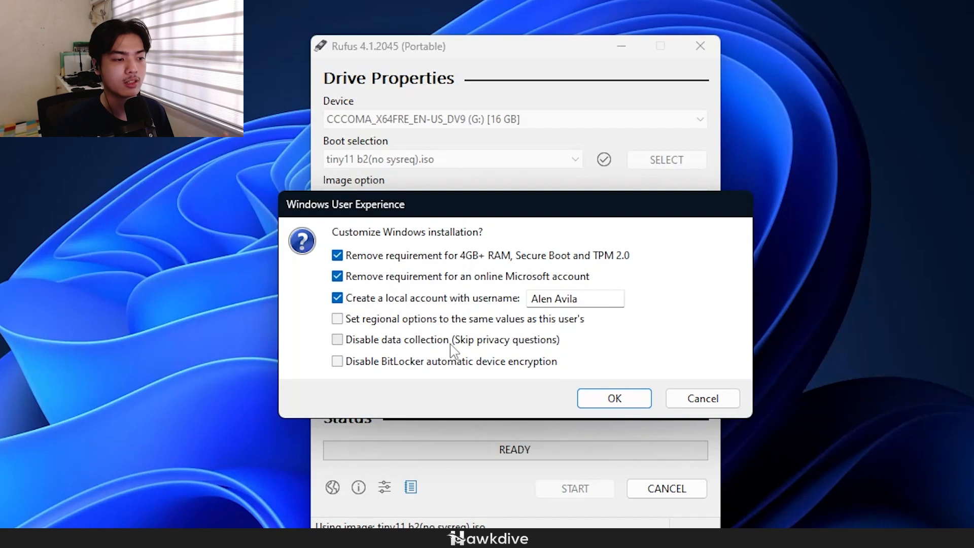
click(337, 339)
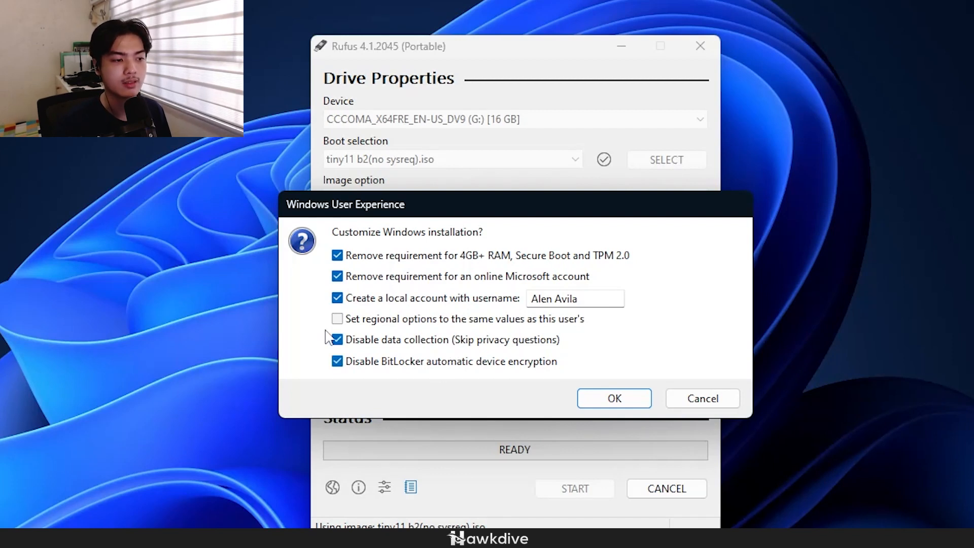
mouse_move(478, 333)
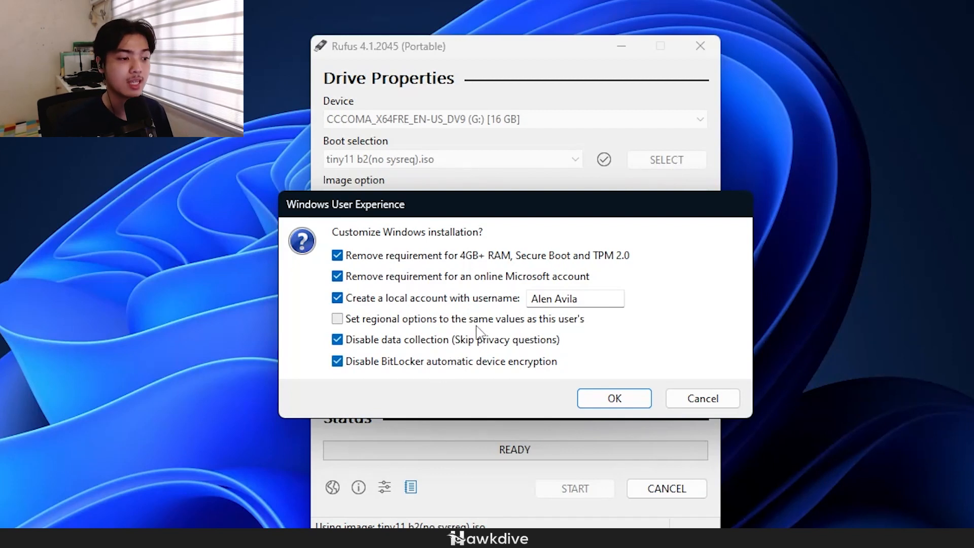
click(336, 318)
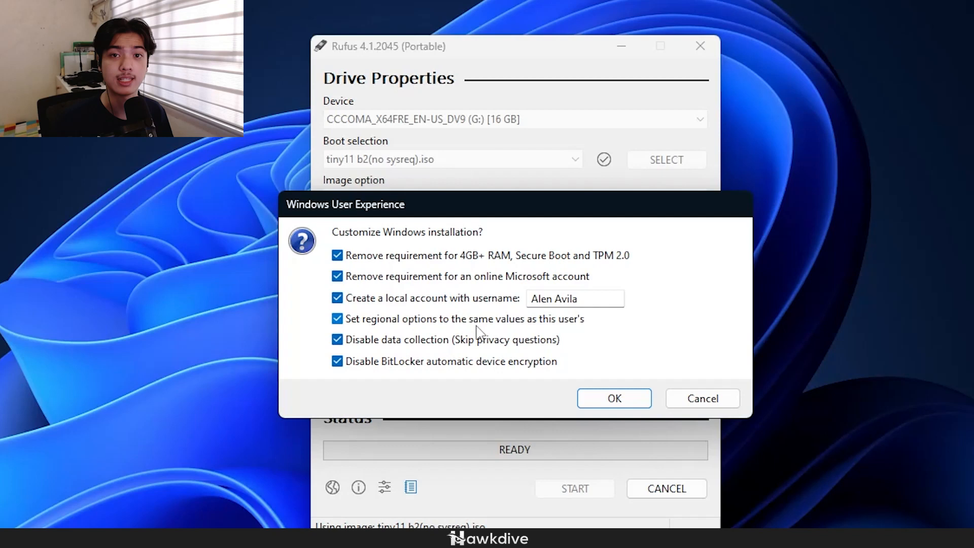
mouse_move(613, 398)
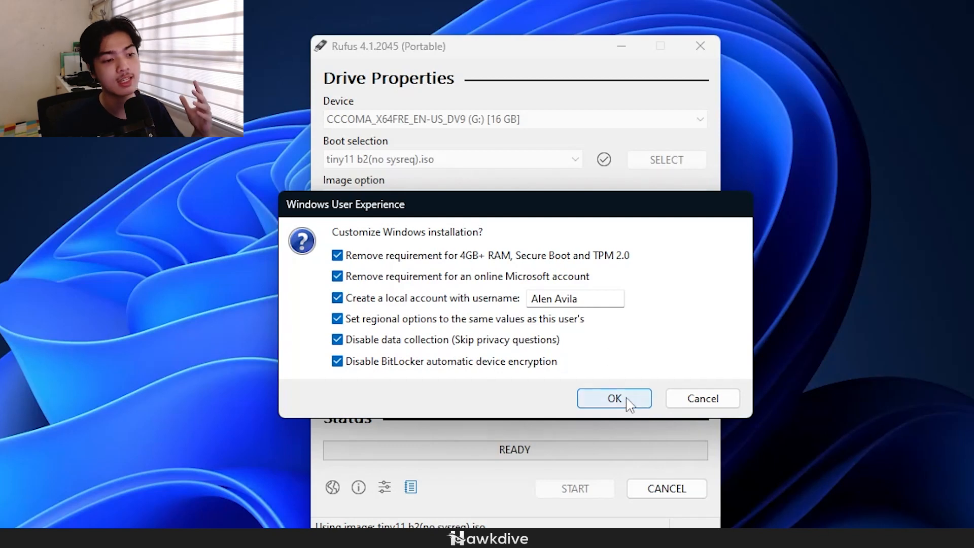
mouse_move(703, 398)
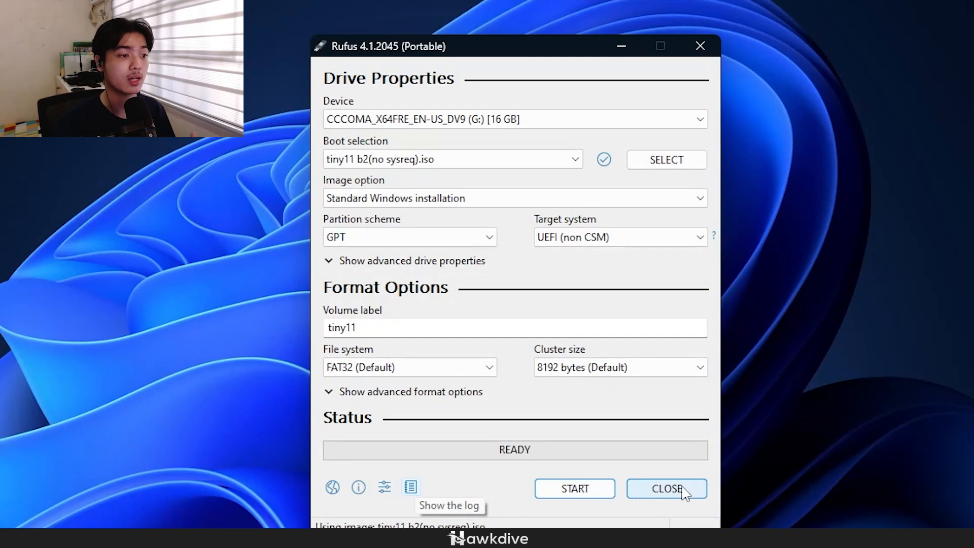
Step: Close Rufus, returning to the desktop with the Tiny11 ISO file visible
click(665, 488)
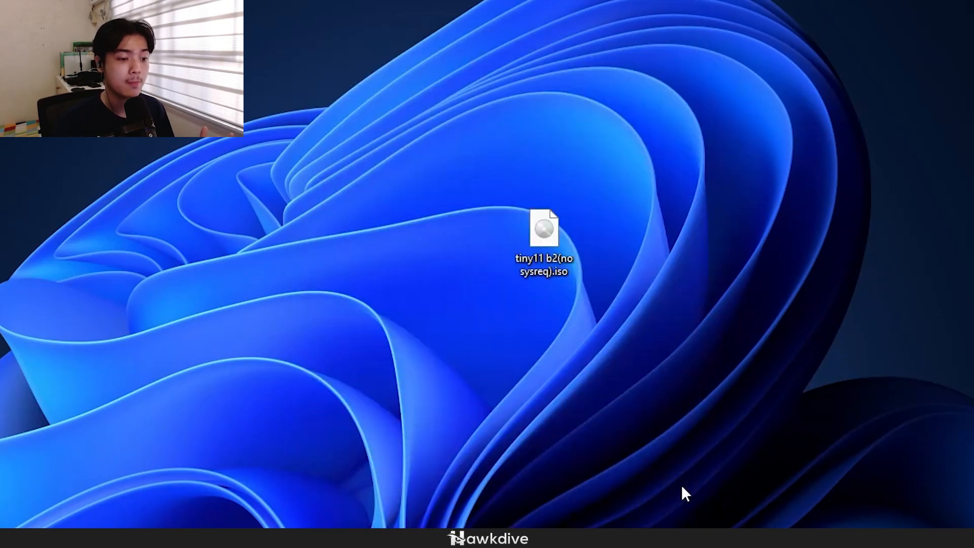
click(543, 231)
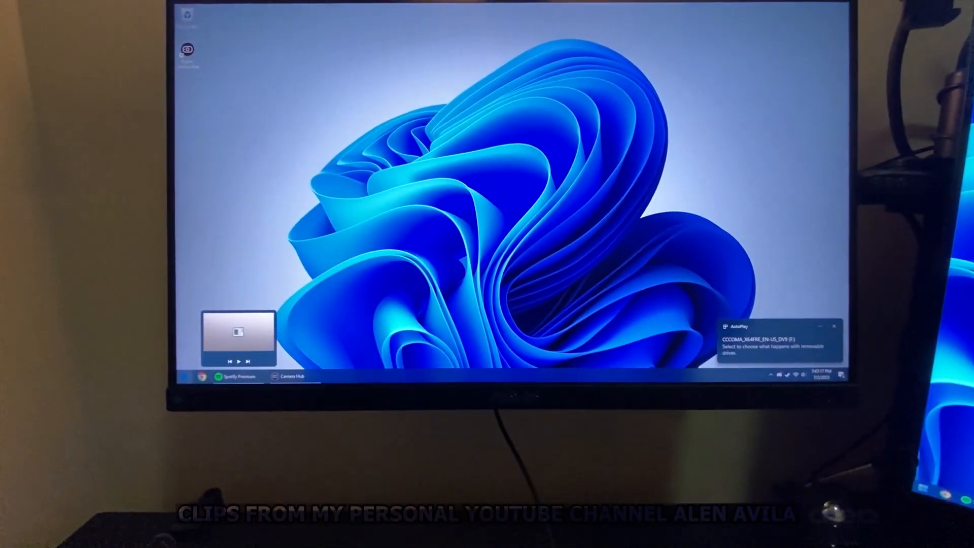
Step: Show the Tiny11 Start menu with its few pinned apps
click(182, 386)
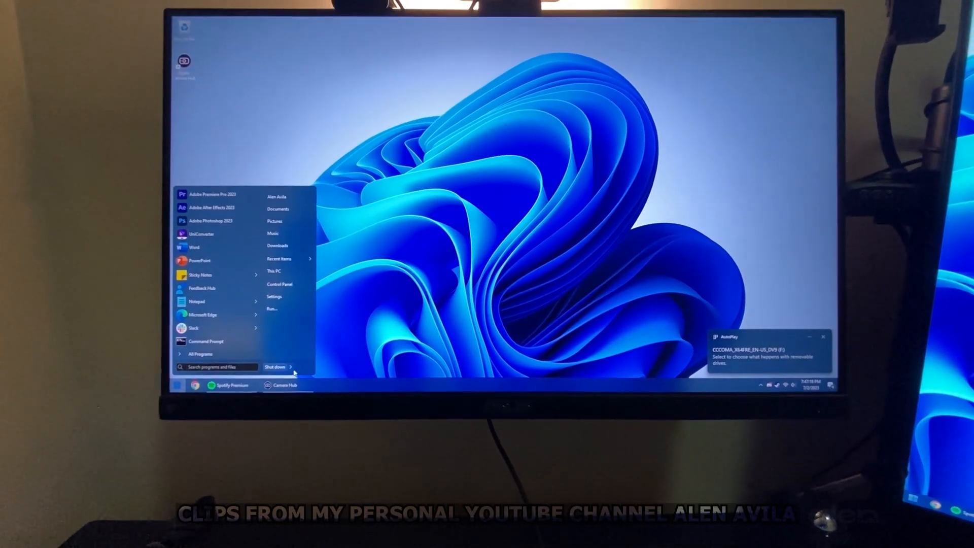
click(276, 366)
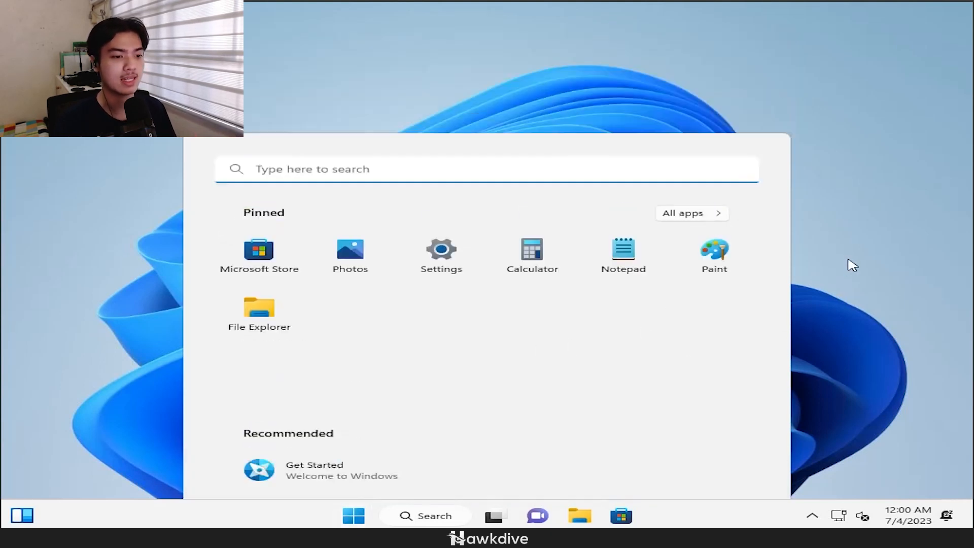
Step: Dismiss the Start menu to leave the Tiny11 desktop showing
click(353, 516)
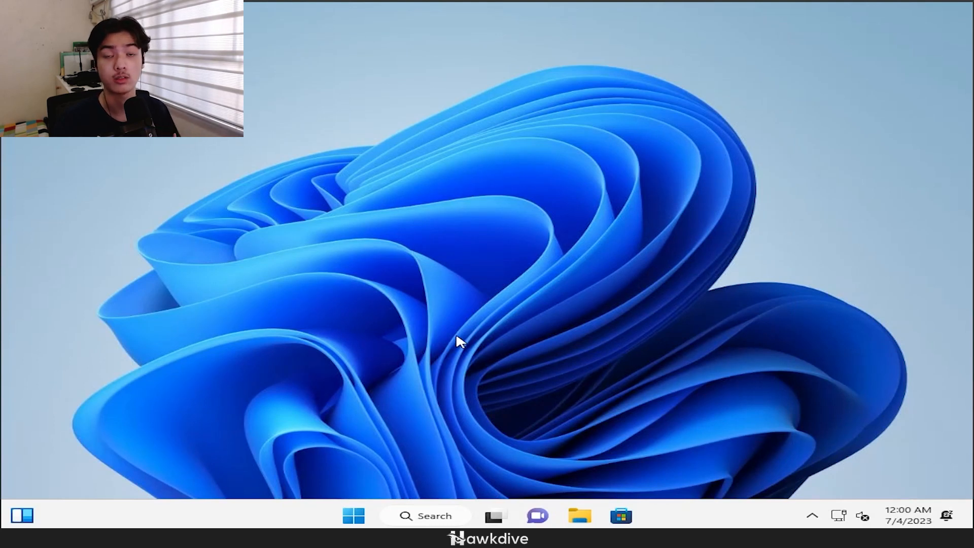
mouse_move(700, 525)
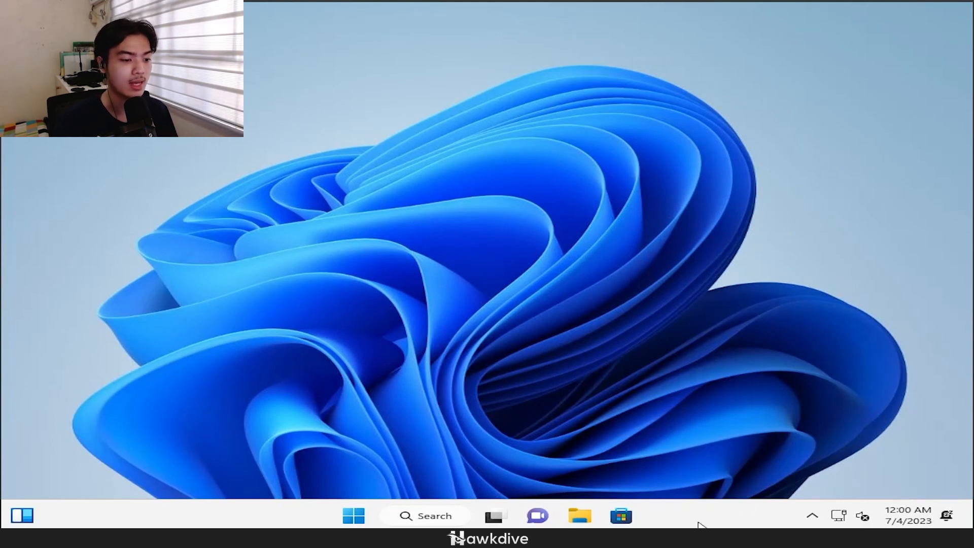
click(353, 516)
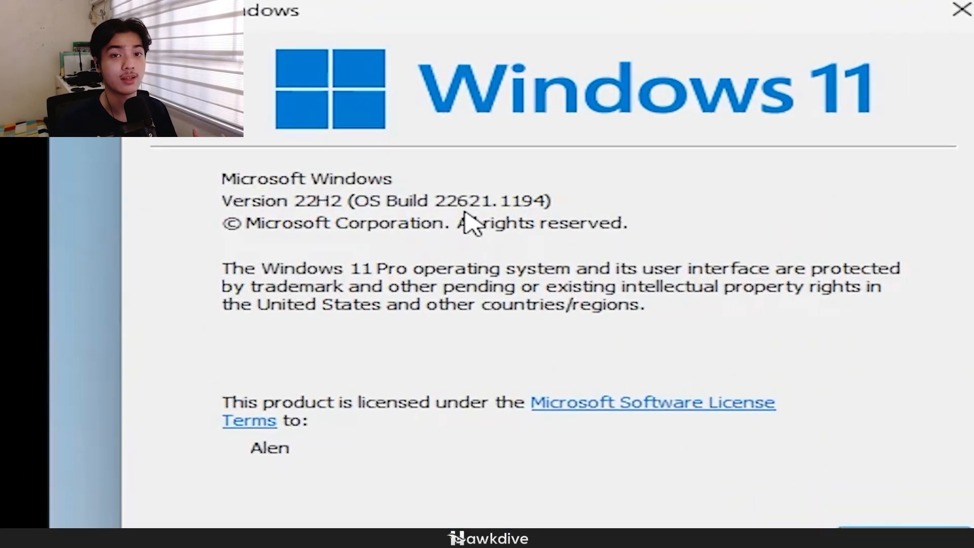
mouse_move(860, 53)
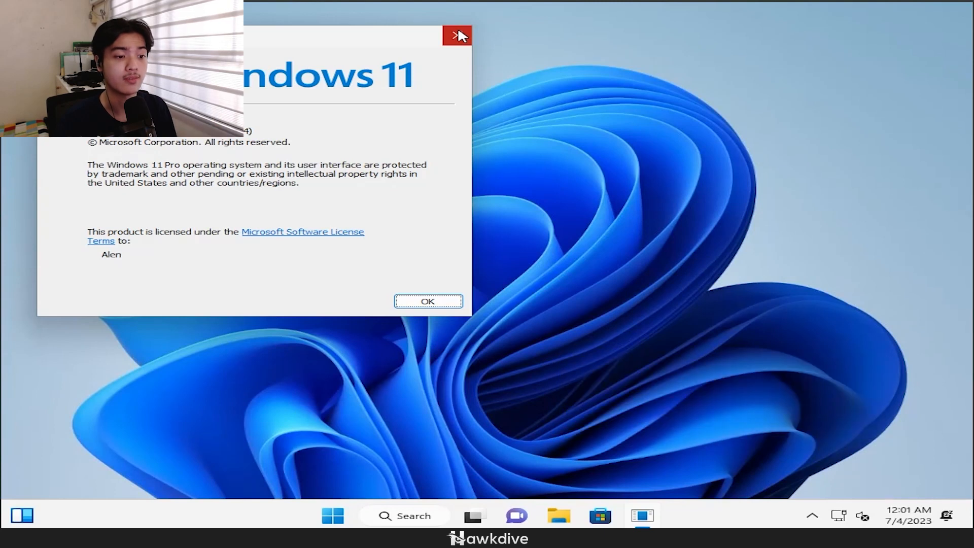
mouse_move(458, 36)
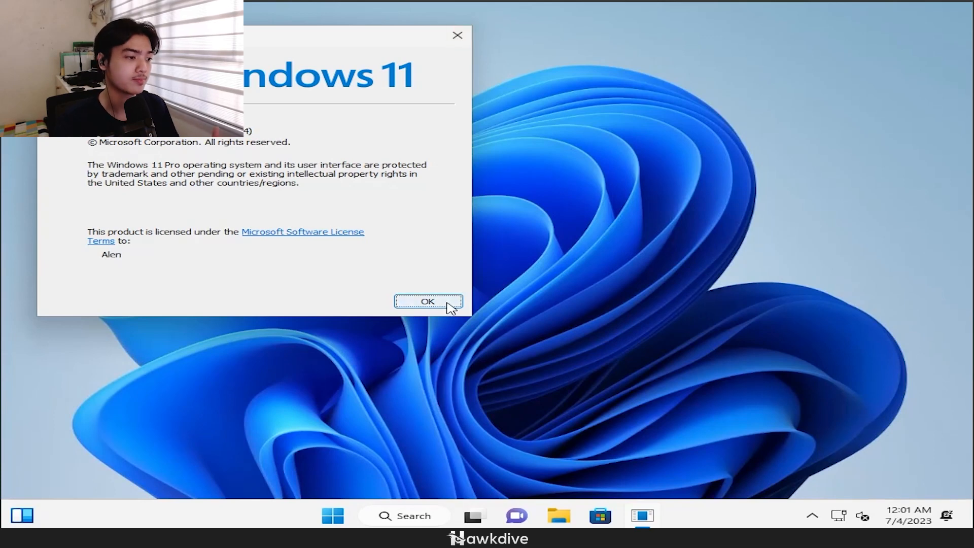
click(427, 301)
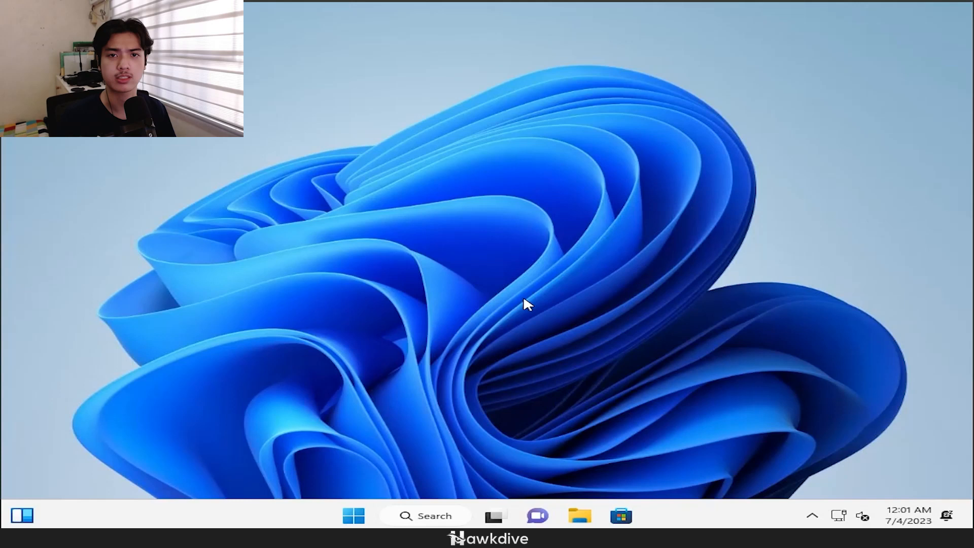
mouse_move(705, 450)
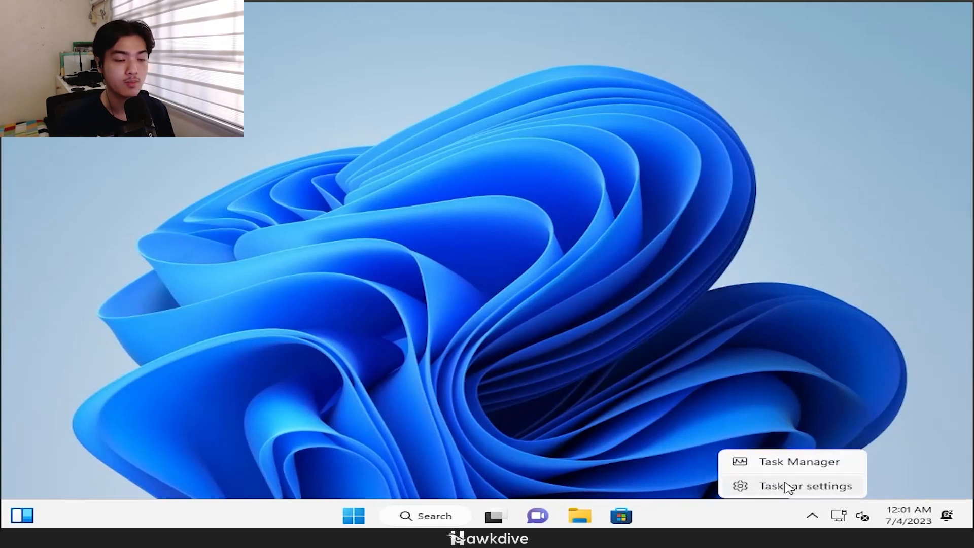
Step: Launch Task Manager and show the CPU performance graph for the Ryzen 5 3600
click(801, 461)
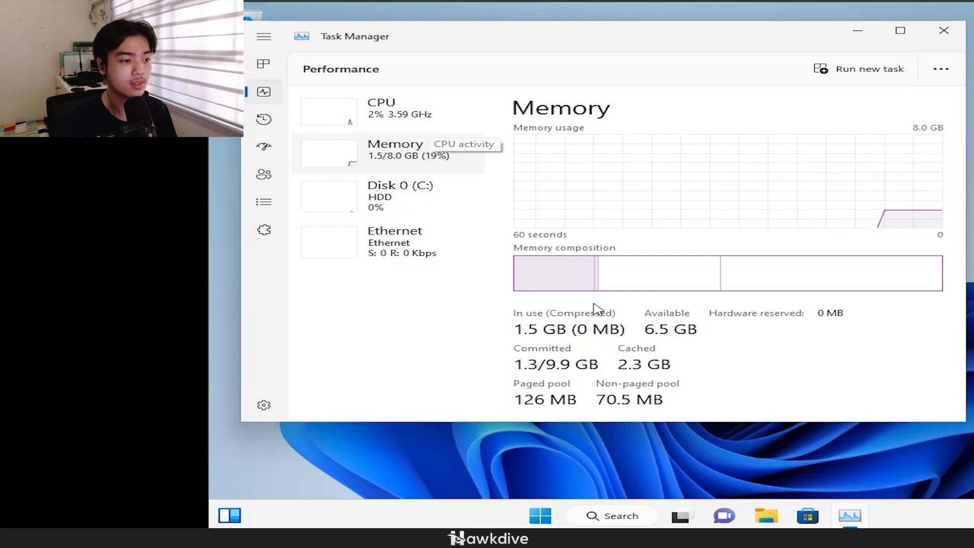
mouse_move(519, 408)
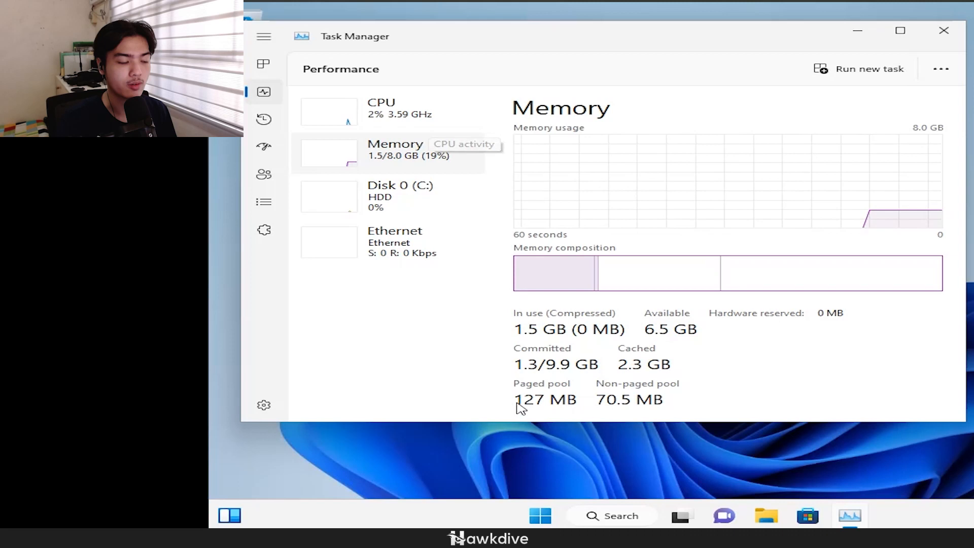
mouse_move(649, 324)
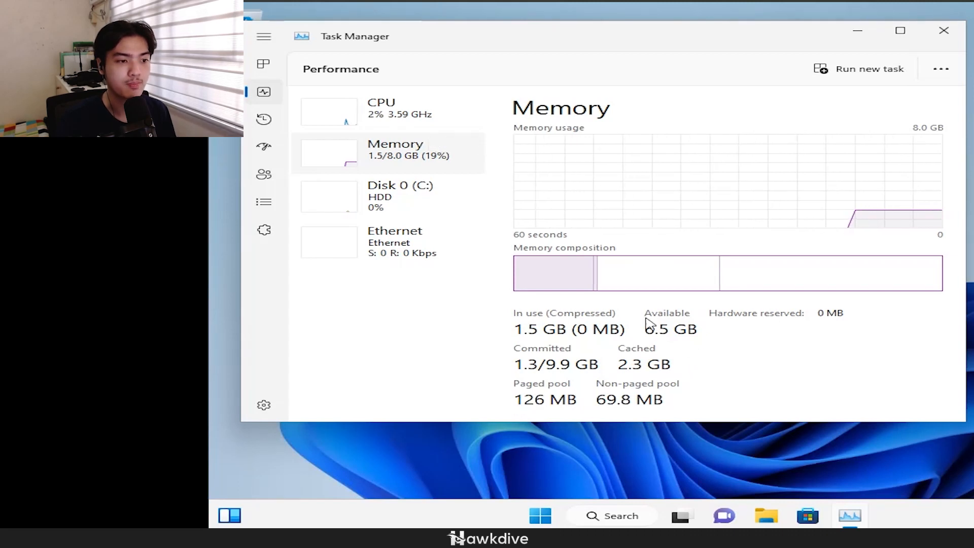
mouse_move(428, 120)
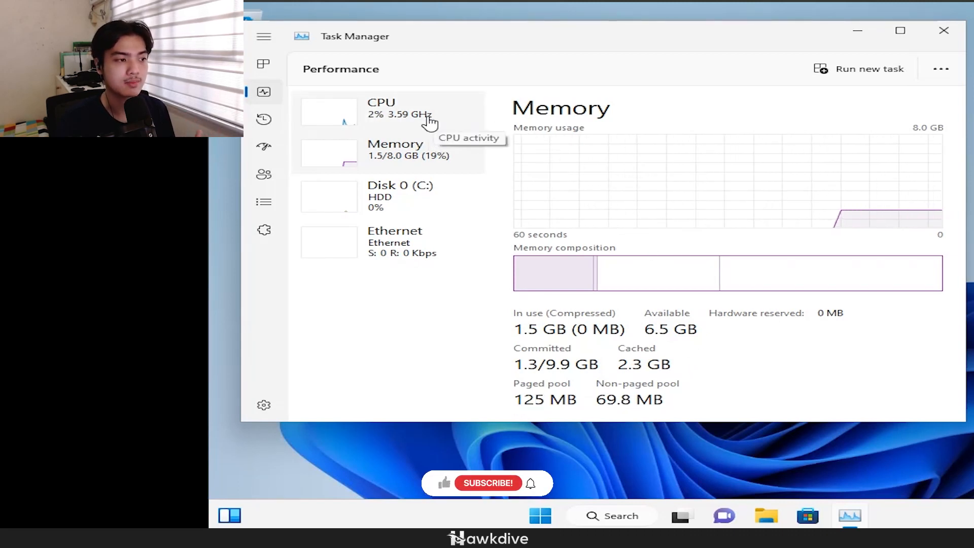
mouse_move(375, 163)
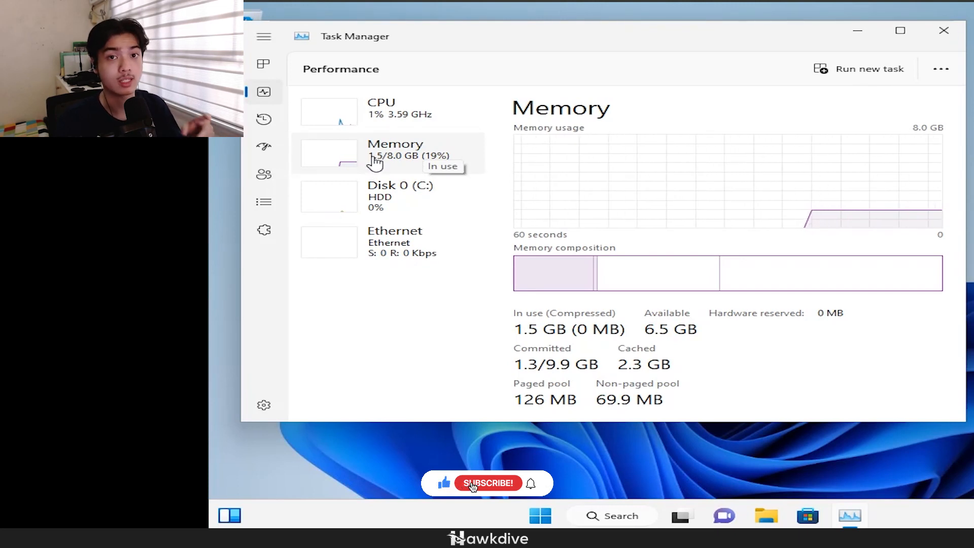
click(389, 111)
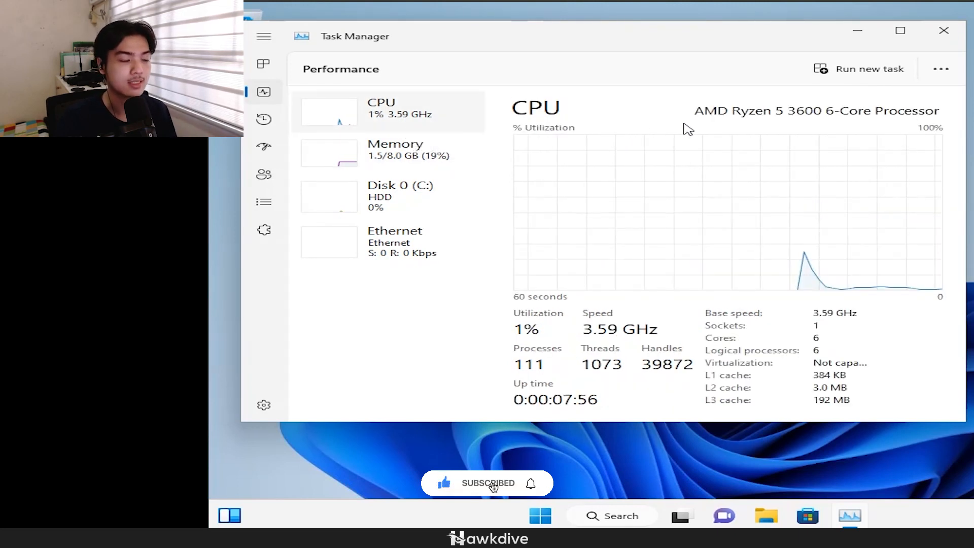
mouse_move(726, 190)
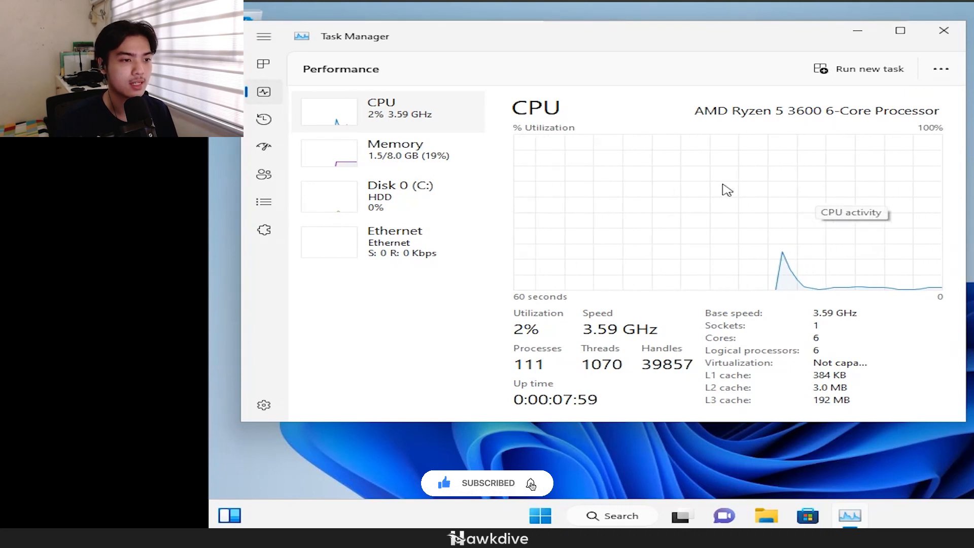
mouse_move(560, 341)
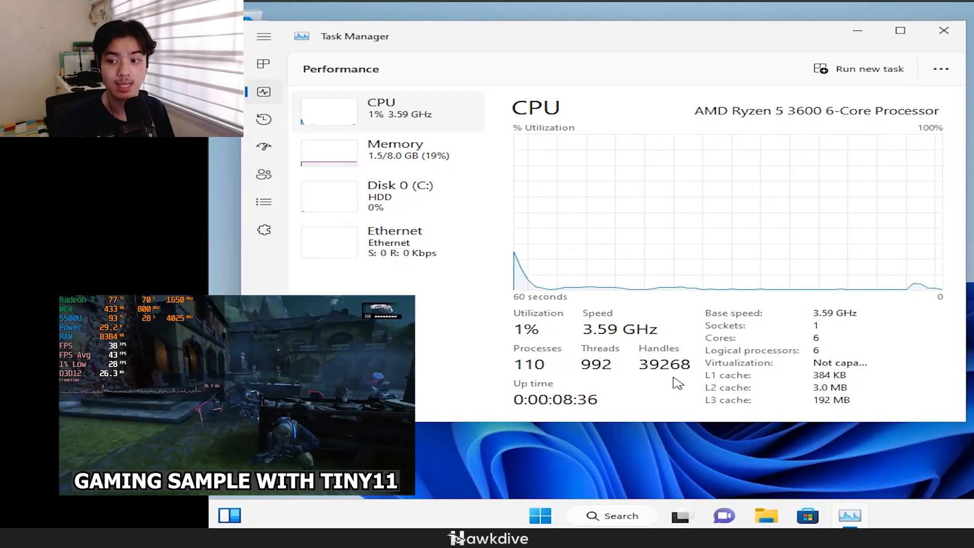
mouse_move(764, 366)
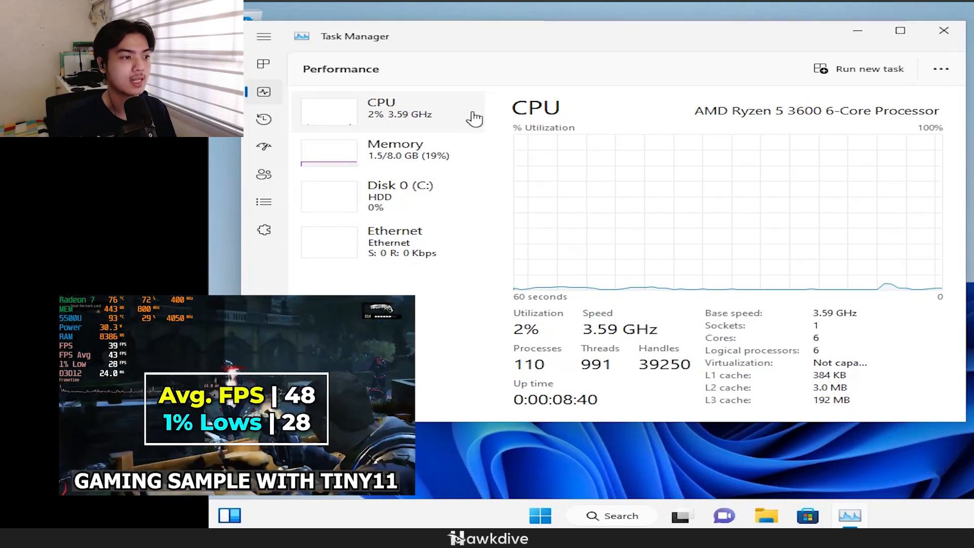
Step: Close Task Manager and return to the empty Tiny11 desktop
click(943, 30)
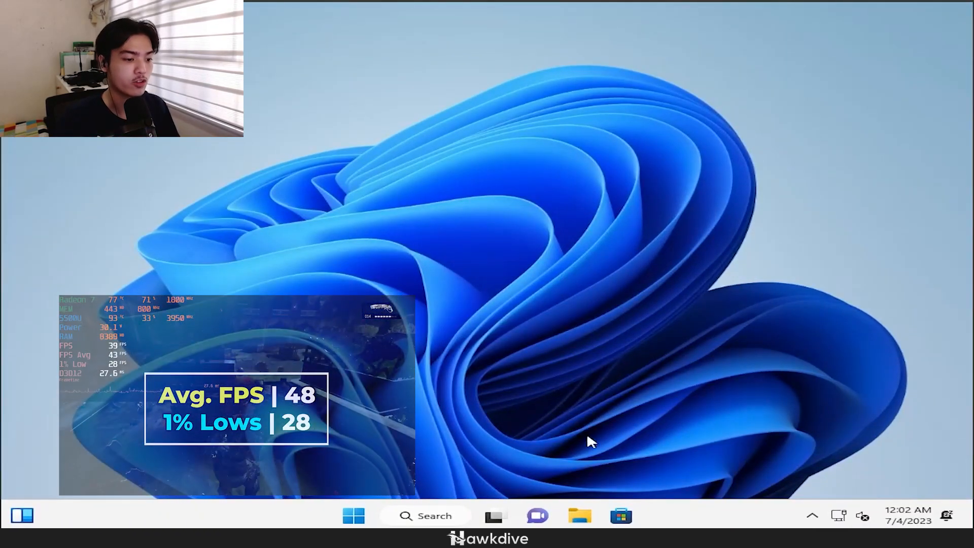
Step: Browse the All apps list from Accessibility to Windows Tools showing Tiny11's minimal built-ins
click(353, 516)
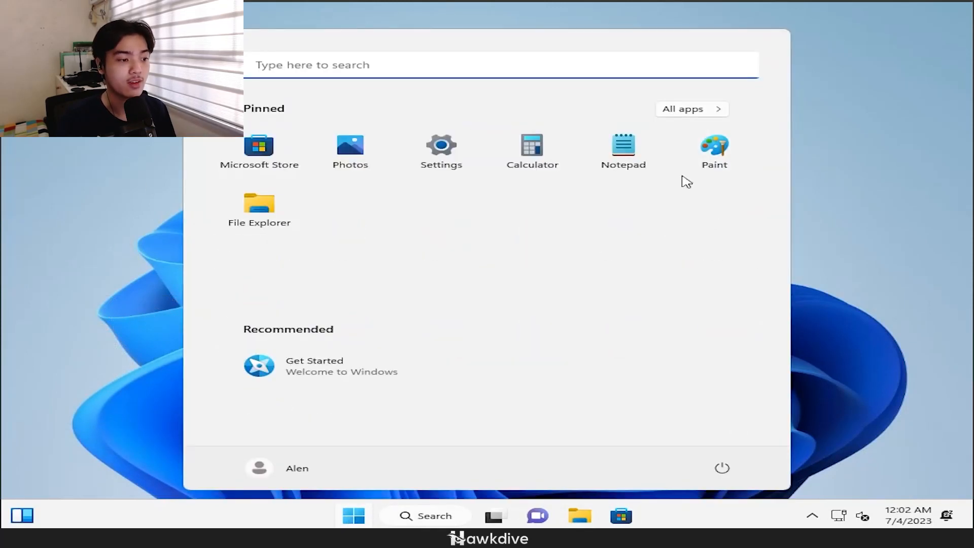
mouse_move(266, 143)
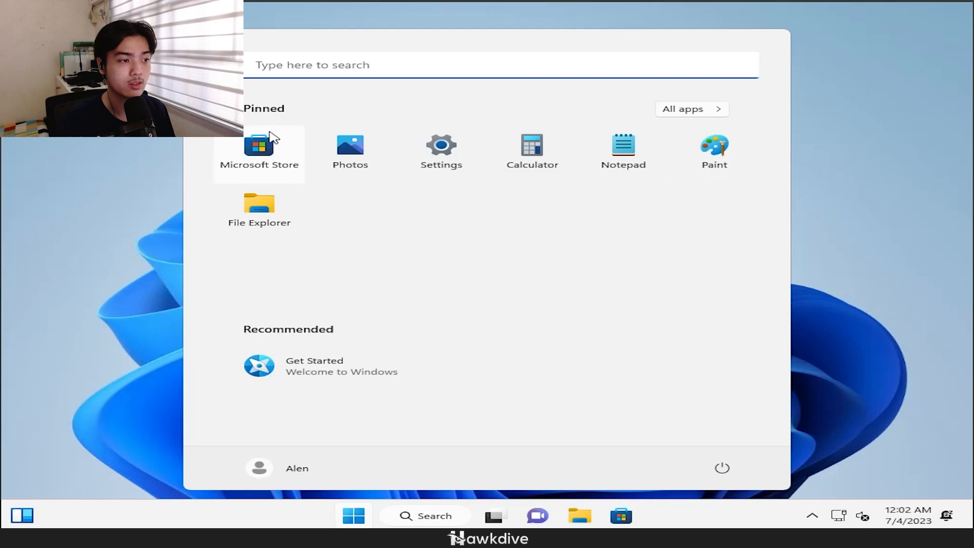
click(690, 108)
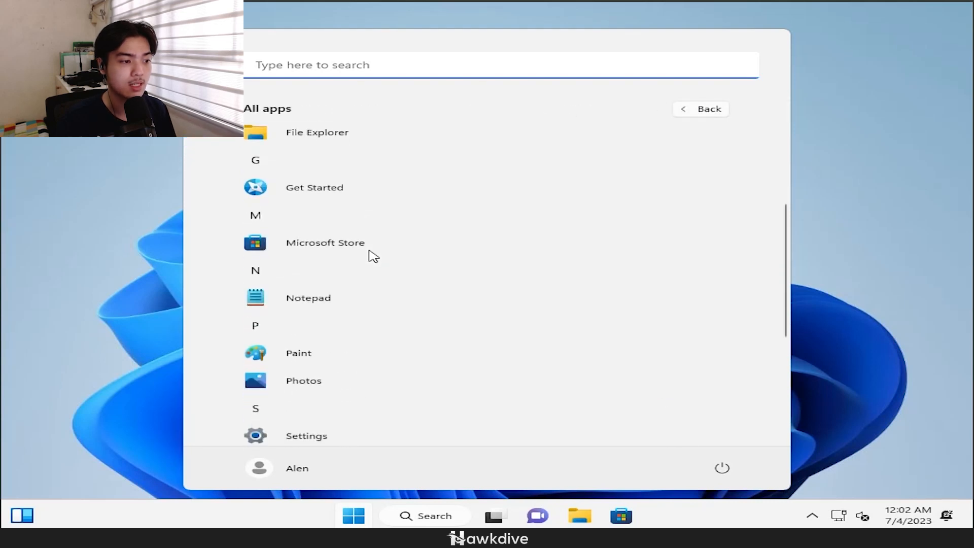
scroll(down, 3)
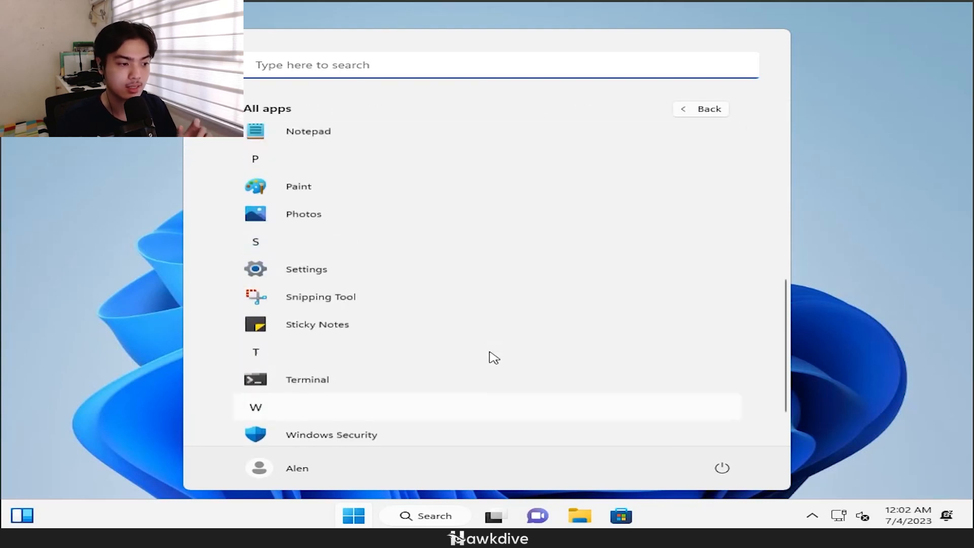
scroll(up, 3)
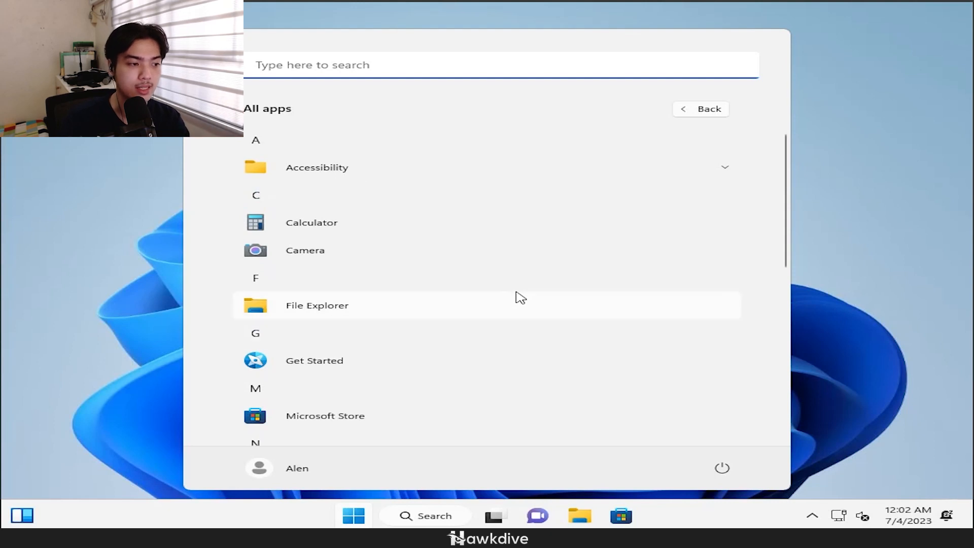
scroll(down, 3)
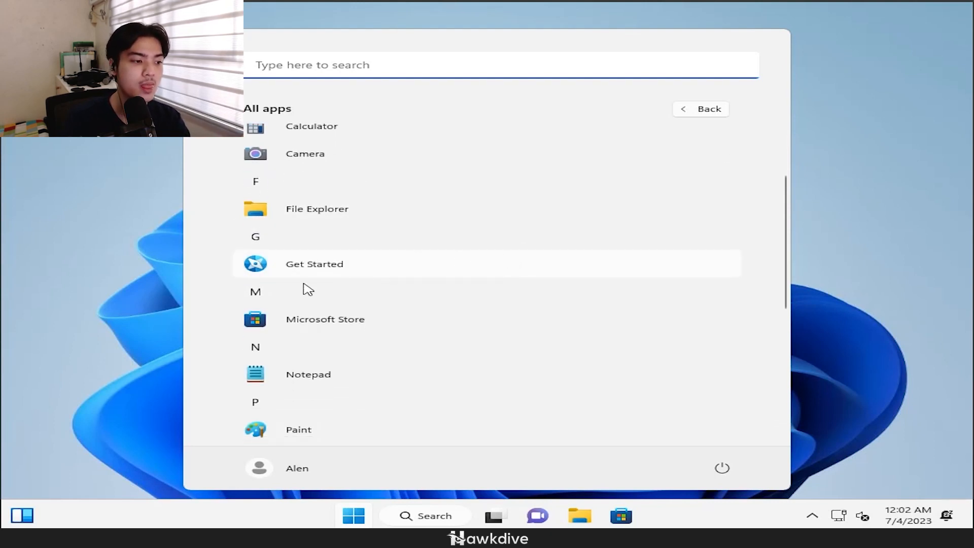
scroll(down, 3)
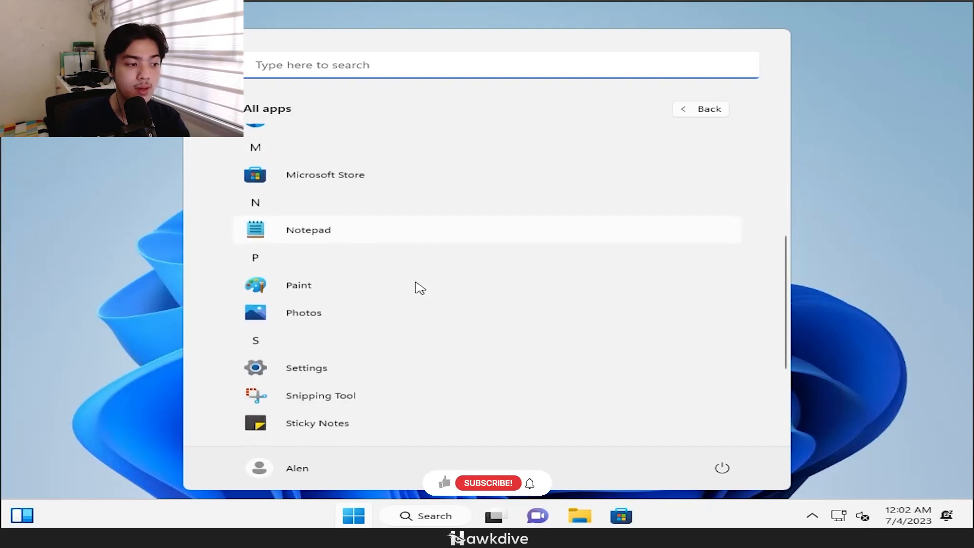
scroll(down, 3)
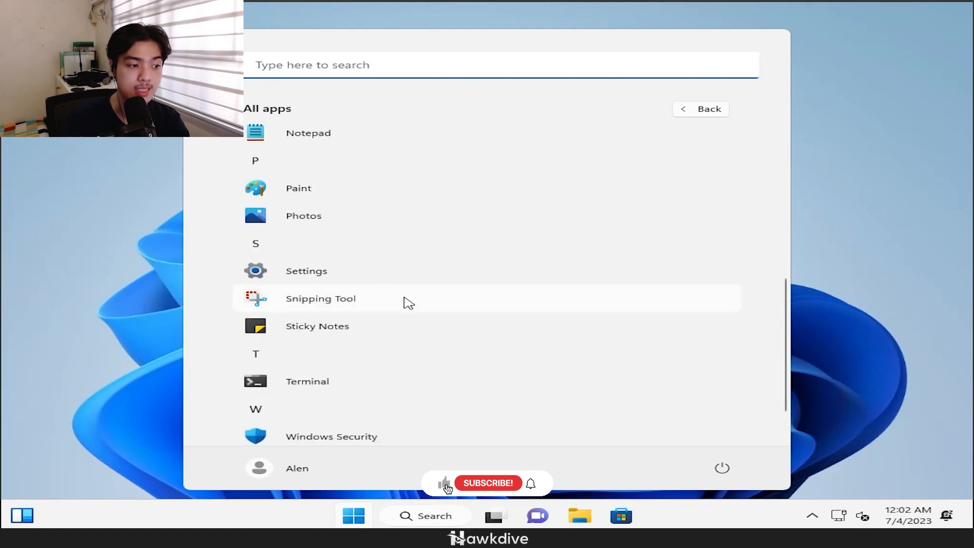
scroll(down, 3)
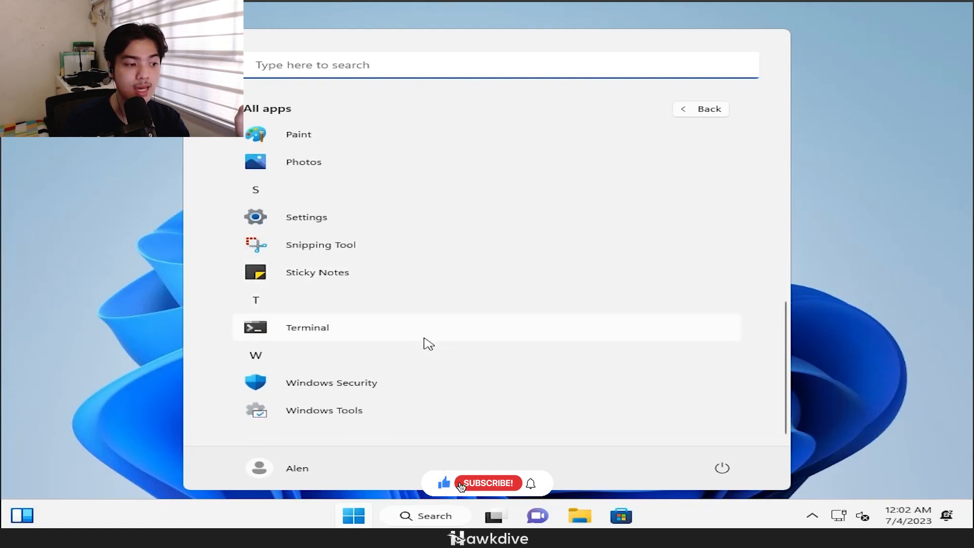
scroll(up, 3)
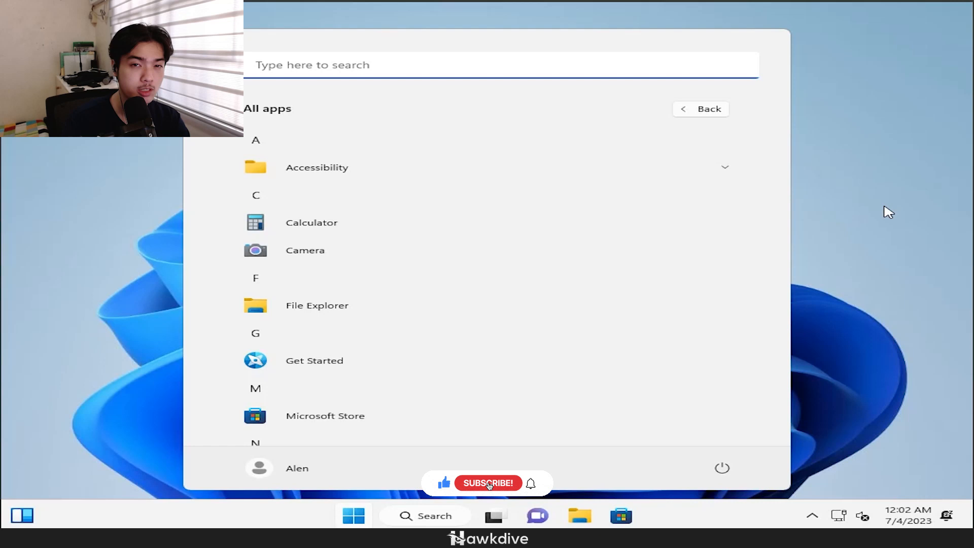
click(488, 483)
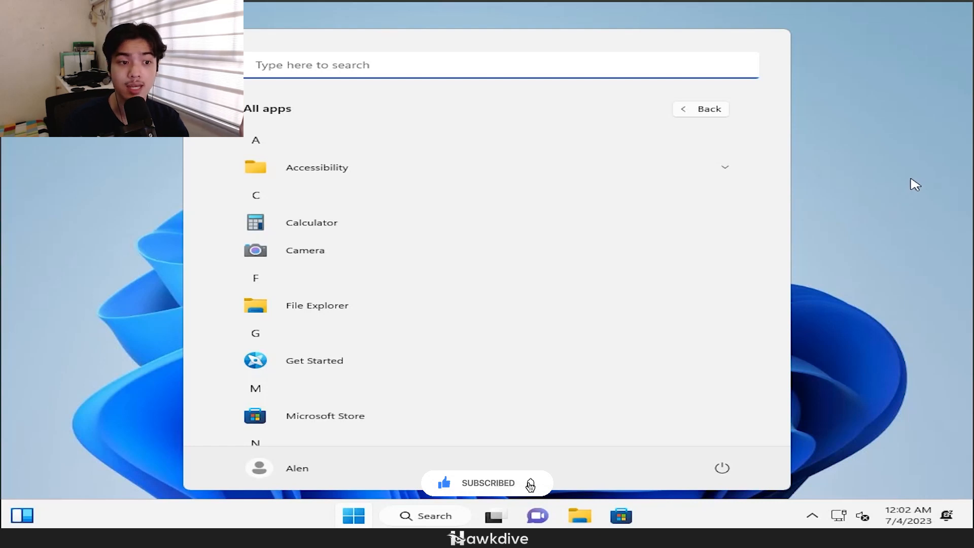